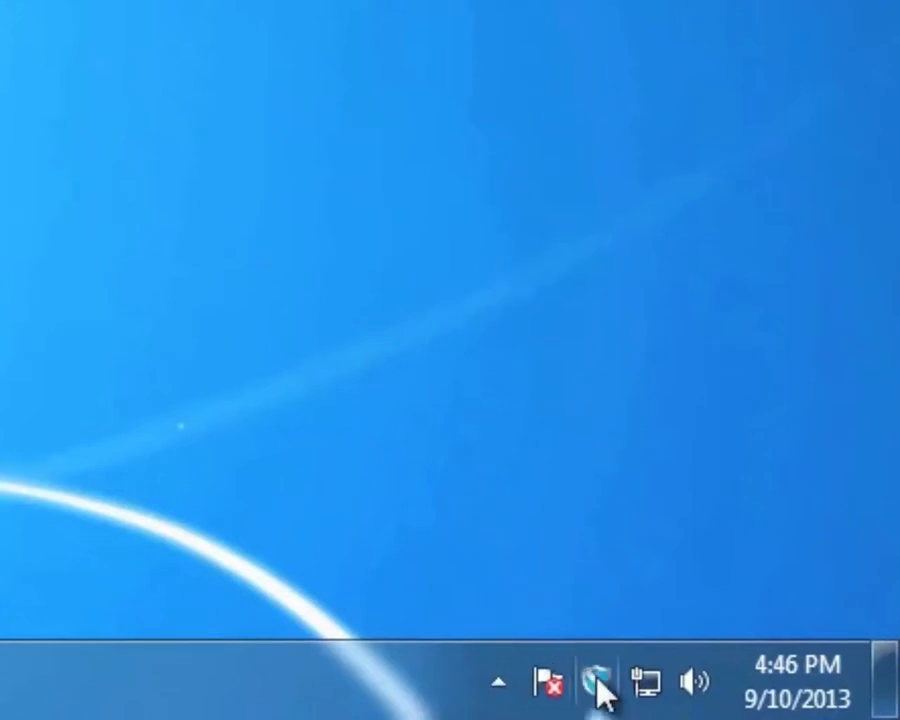
Step: Start a Back Up Now from the Connected Backup tray menu
left_click(594, 680)
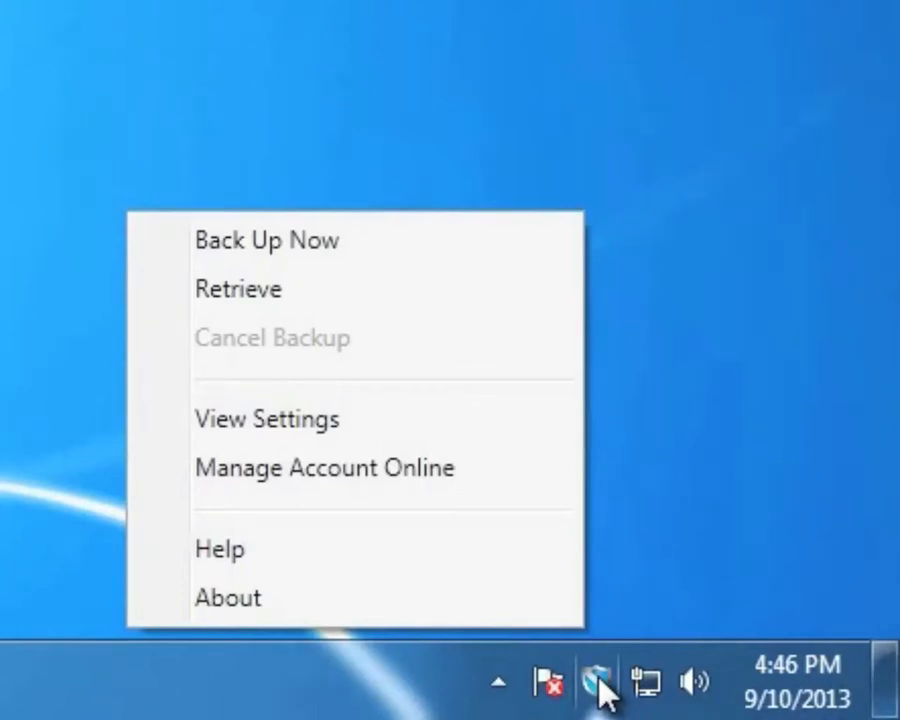
mouse_move(288, 252)
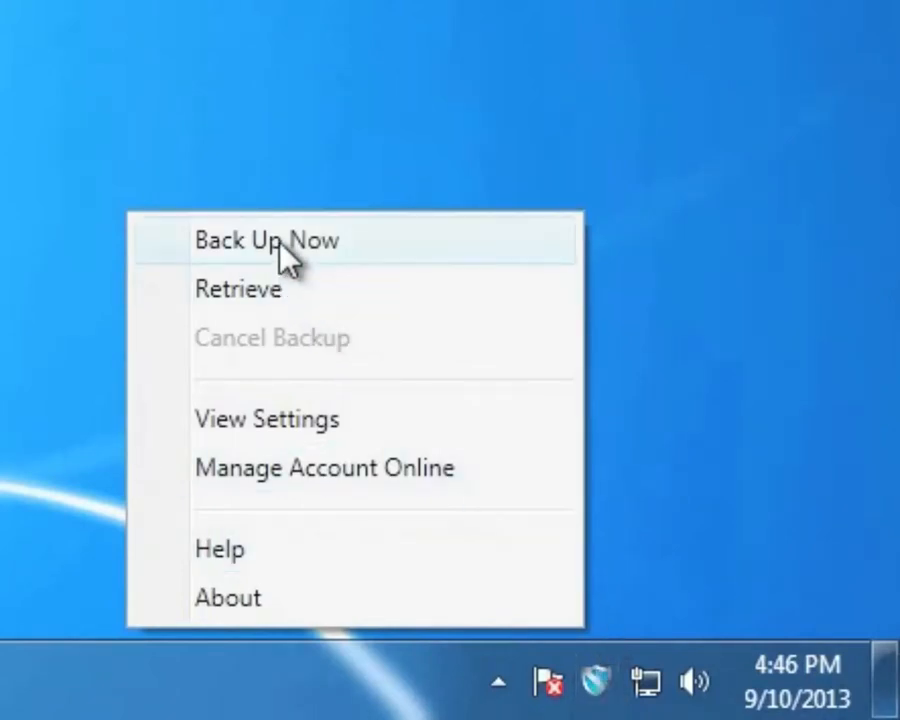
left_click(268, 240)
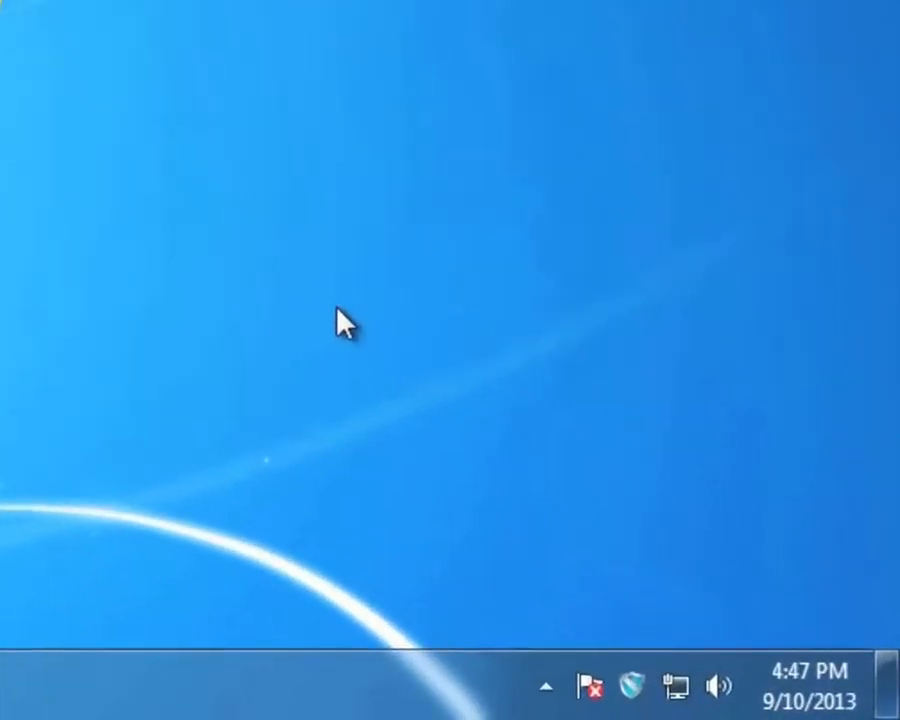
Step: In Retrieve, browse to My Documents and tick the Data Protector sheet and Connected_backup Data Sheet.pdf
left_click(630, 686)
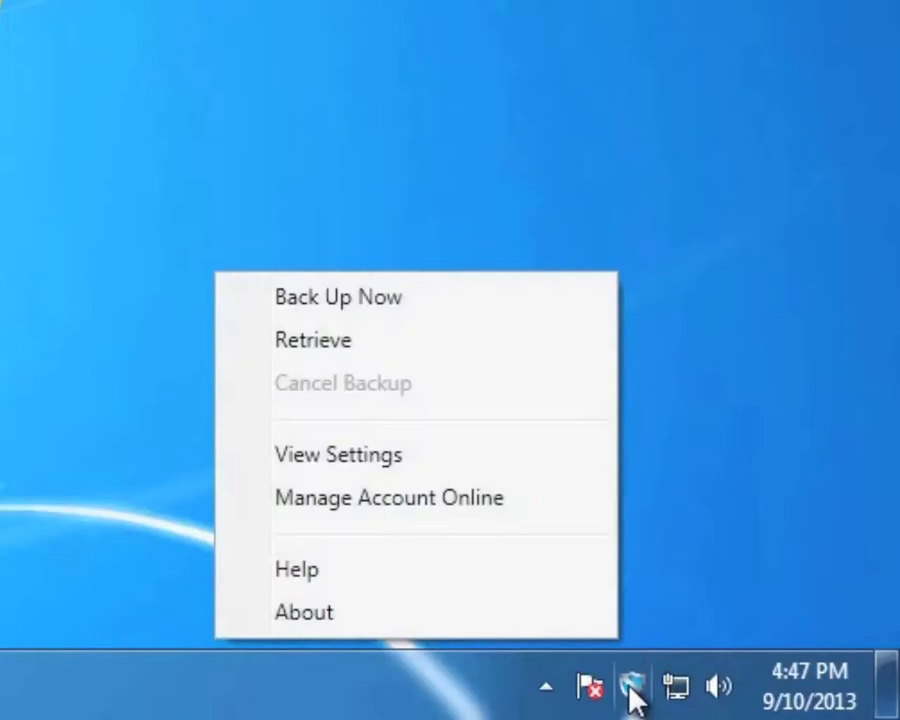
left_click(312, 340)
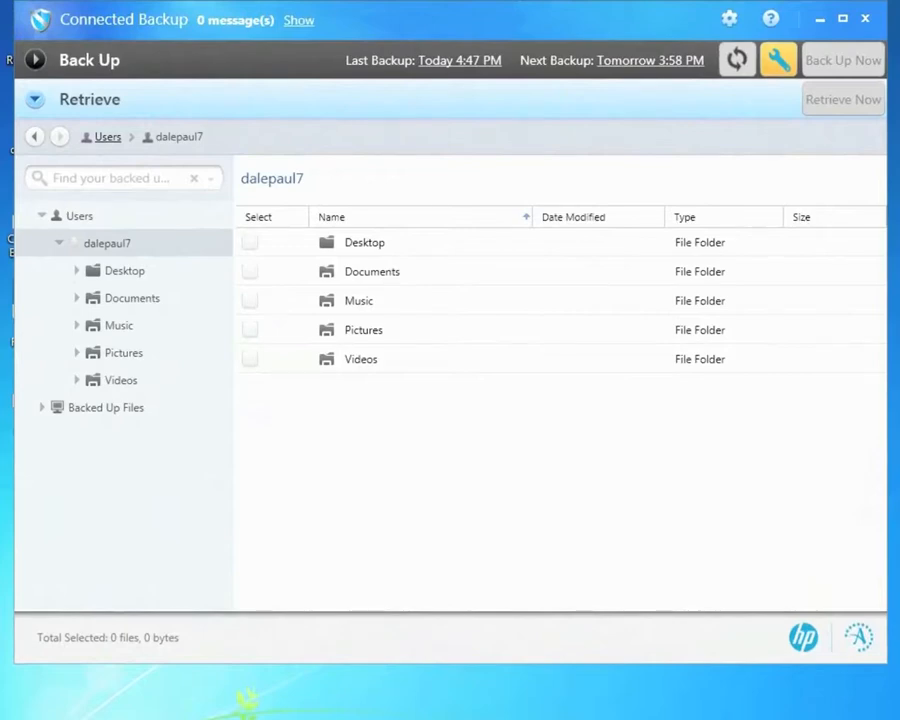
mouse_move(444, 284)
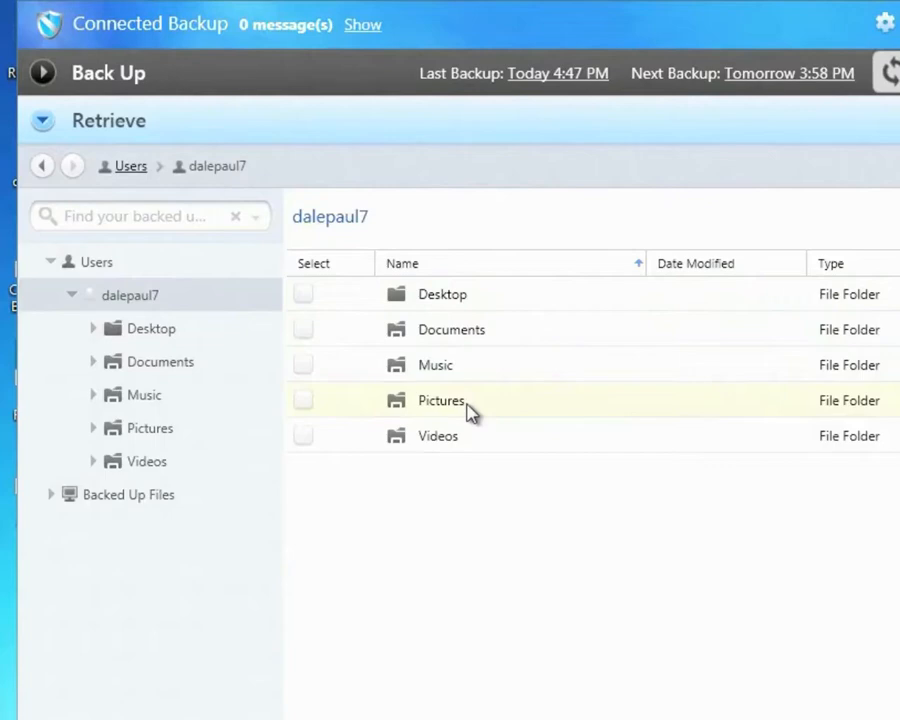
mouse_move(160, 376)
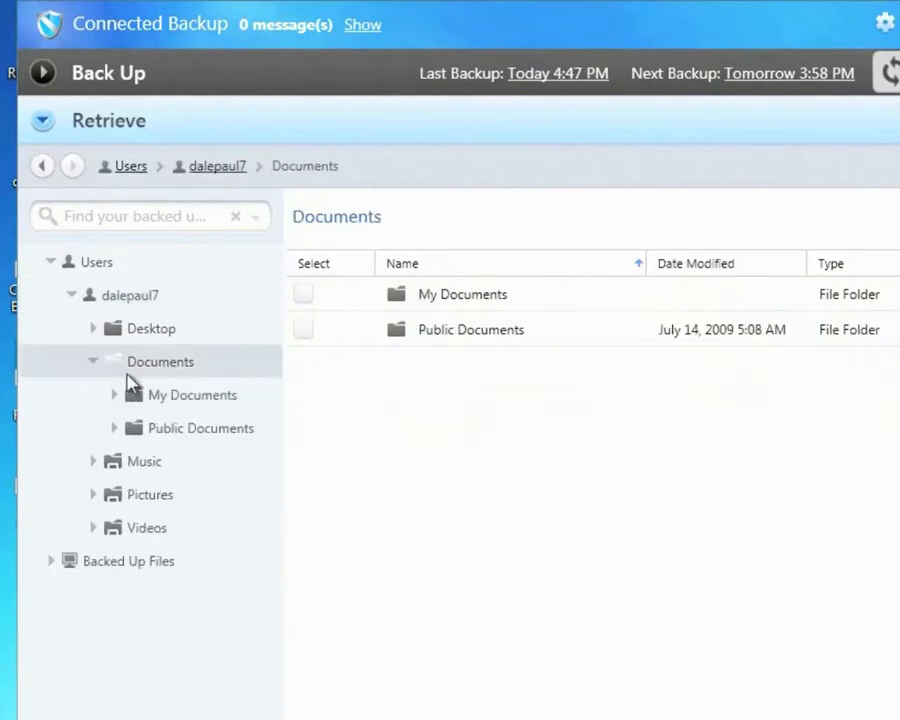
double_click(462, 294)
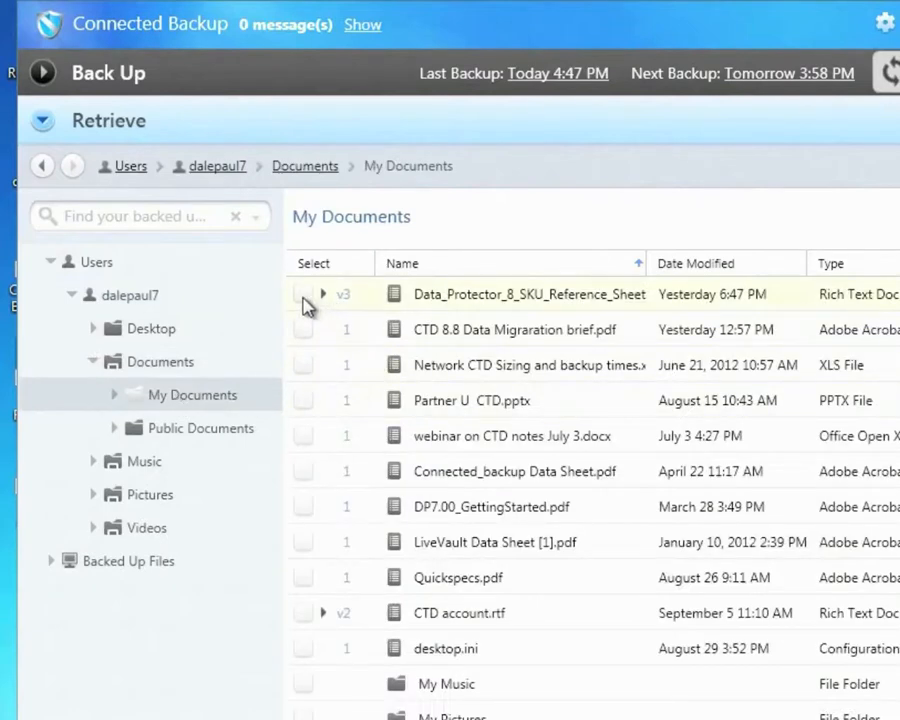
left_click(304, 292)
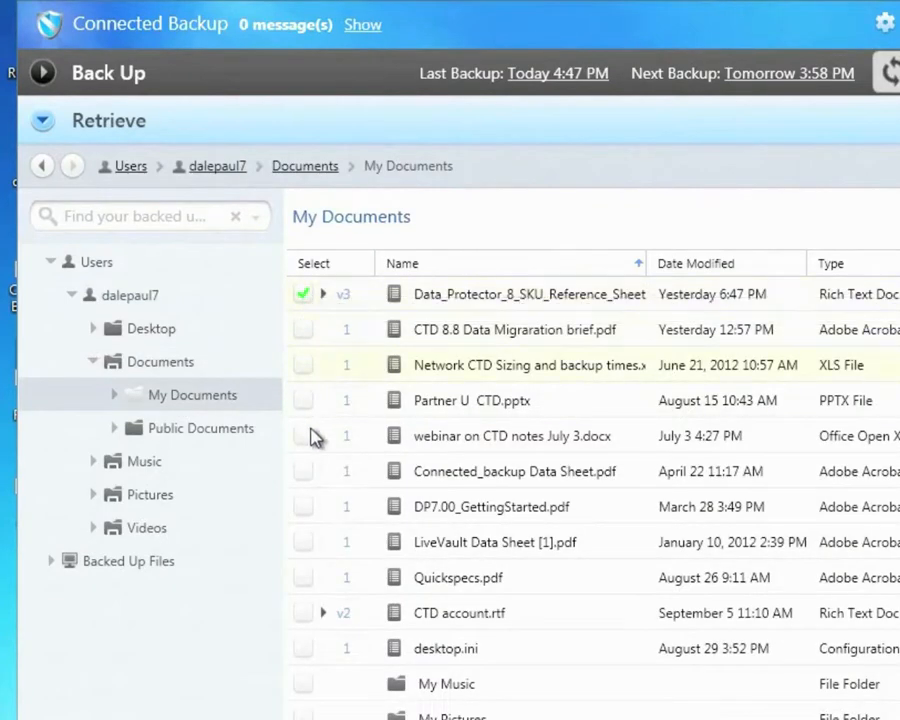
left_click(304, 472)
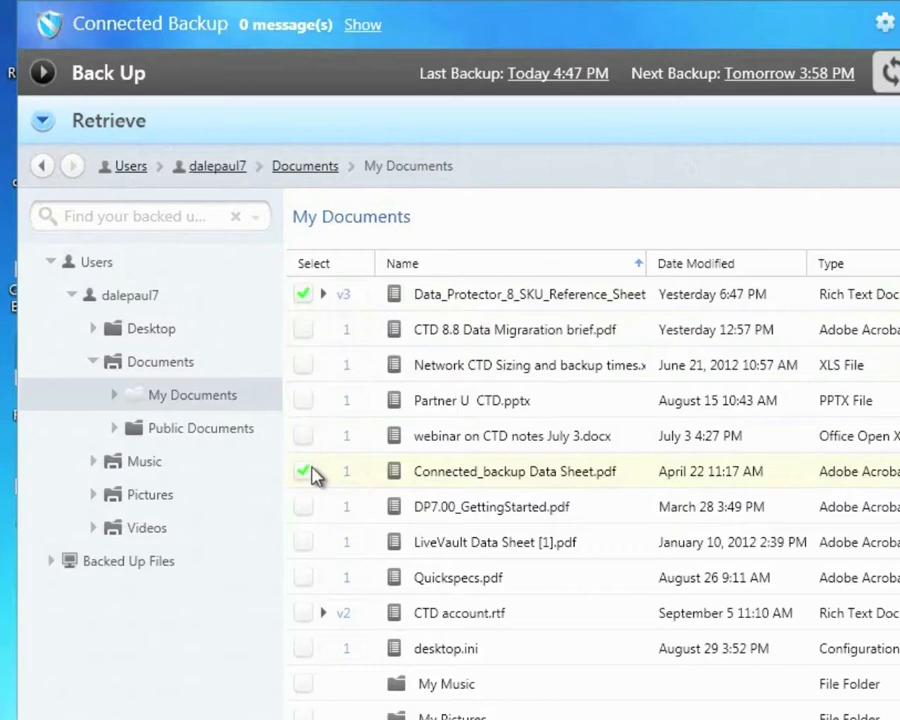
Step: Search the backed-up files for 'sheet' to list matching documents and shortcuts
left_click(304, 472)
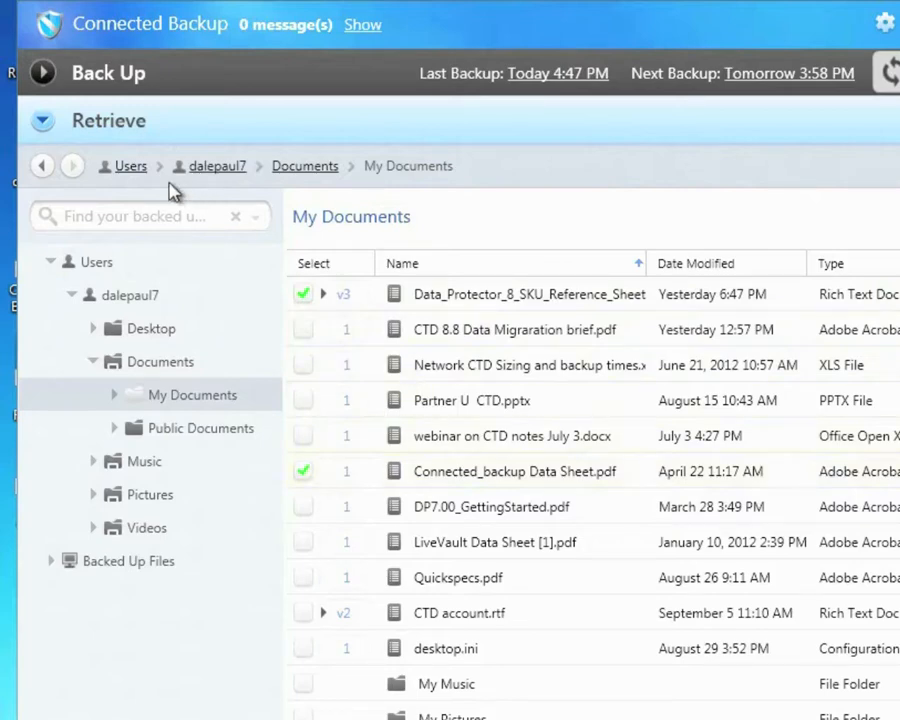
left_click(130, 216)
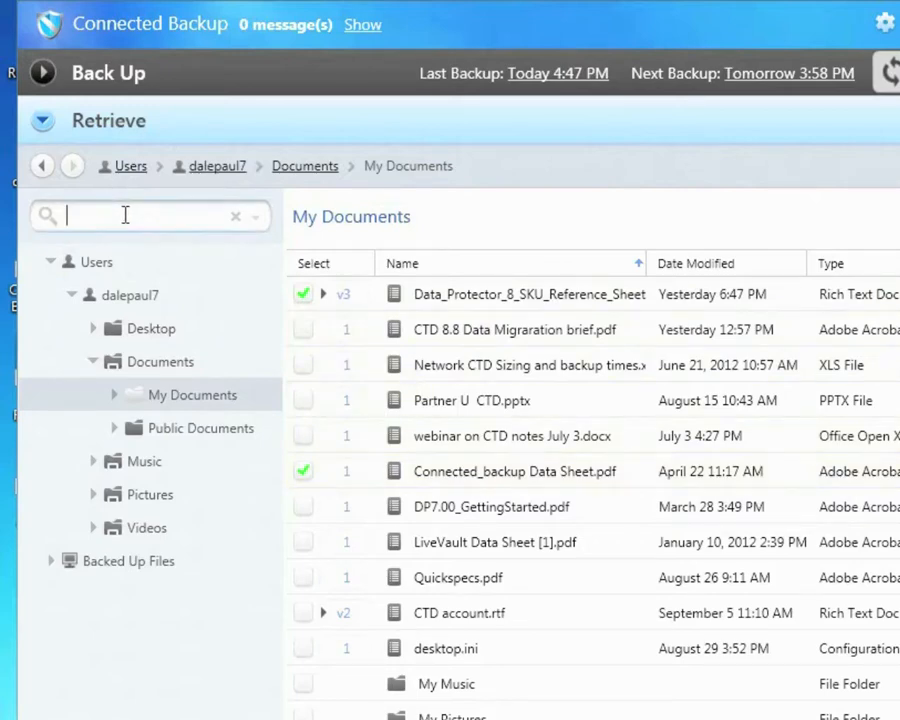
type("sheet")
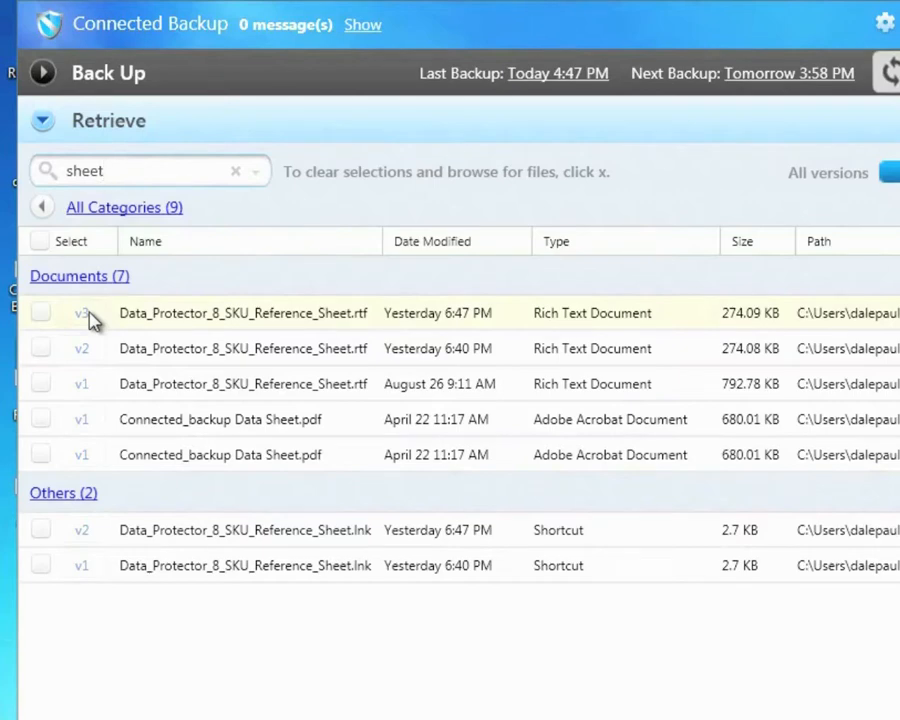
mouse_move(90, 348)
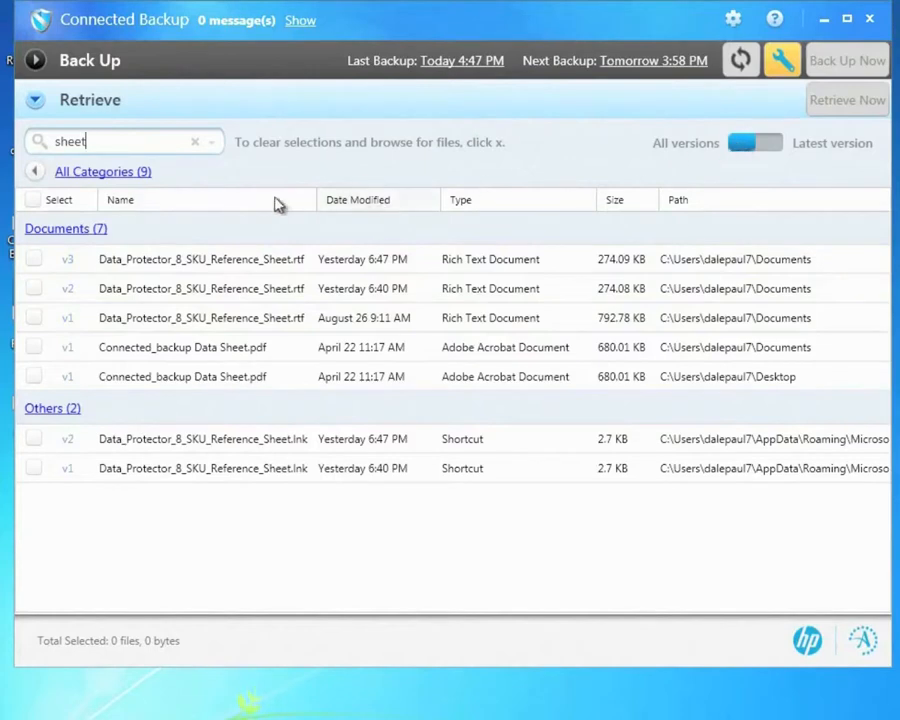
mouse_move(240, 188)
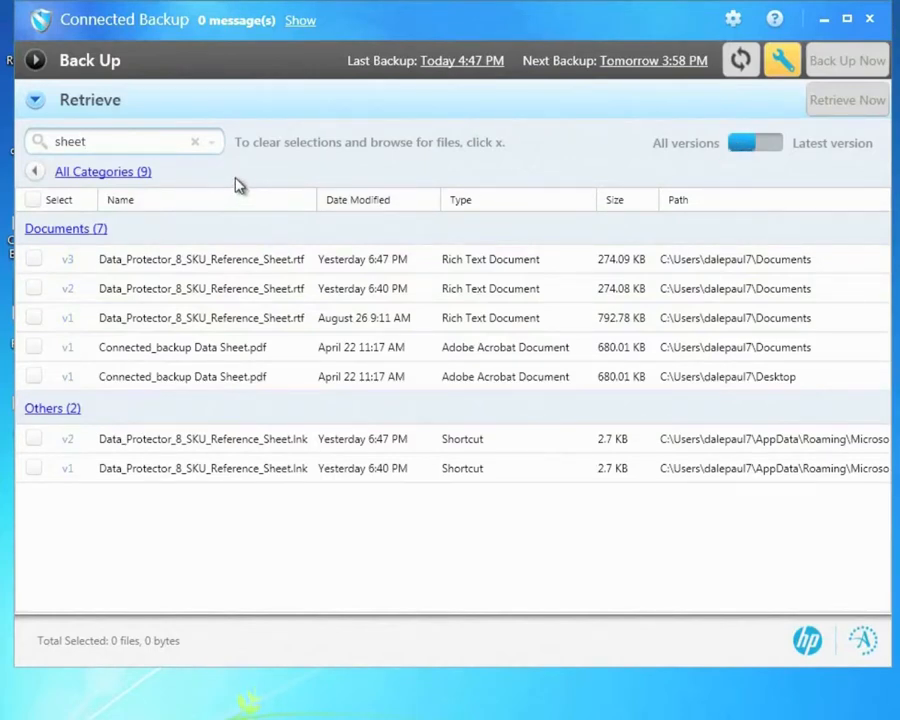
mouse_move(218, 150)
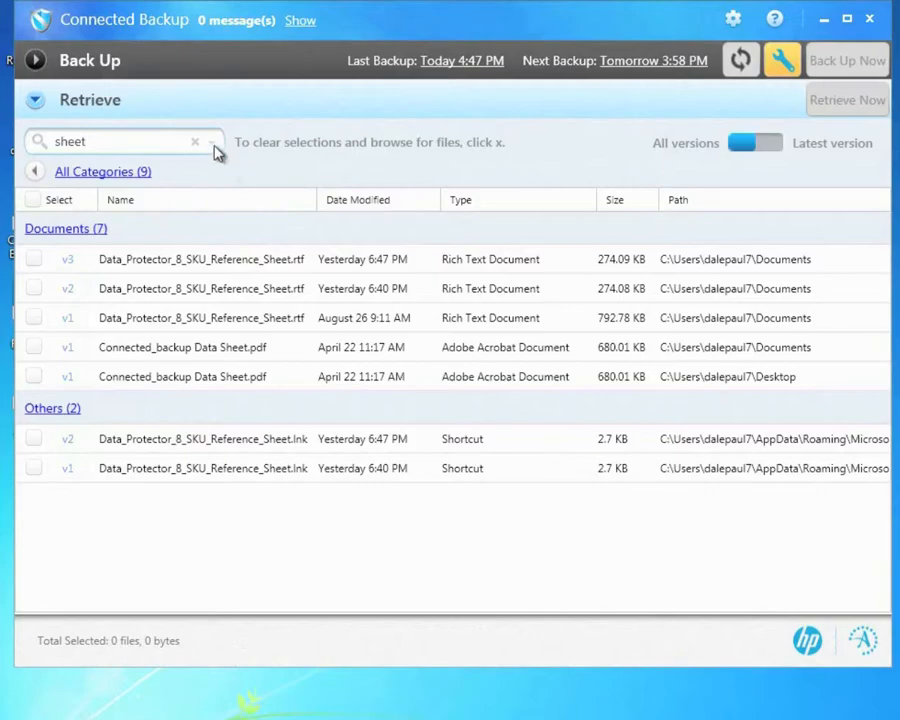
Step: Show the advanced search options for date range and file extension filters
left_click(216, 140)
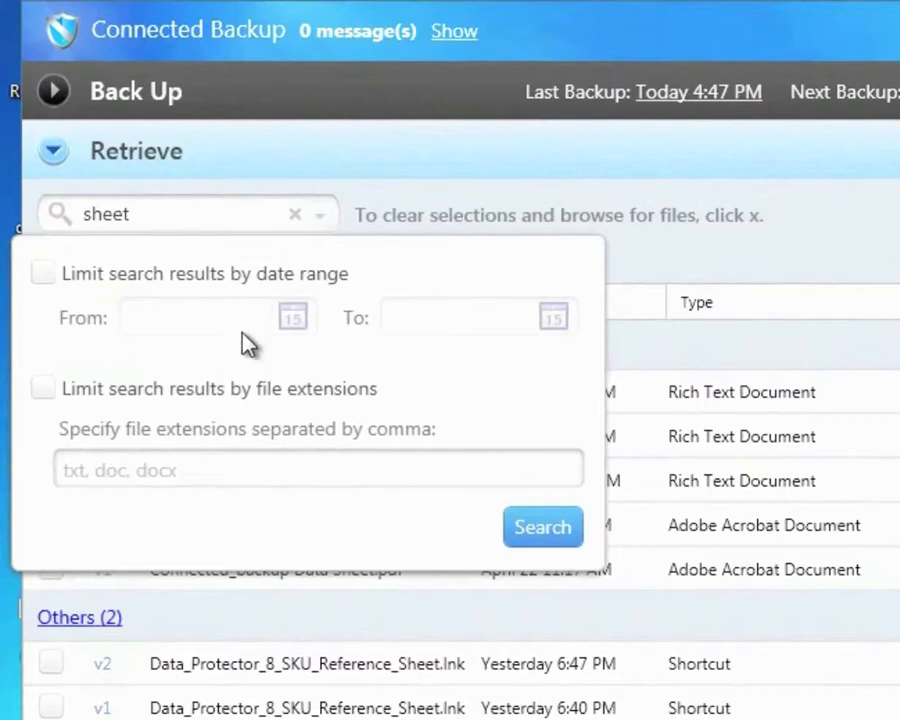
mouse_move(248, 340)
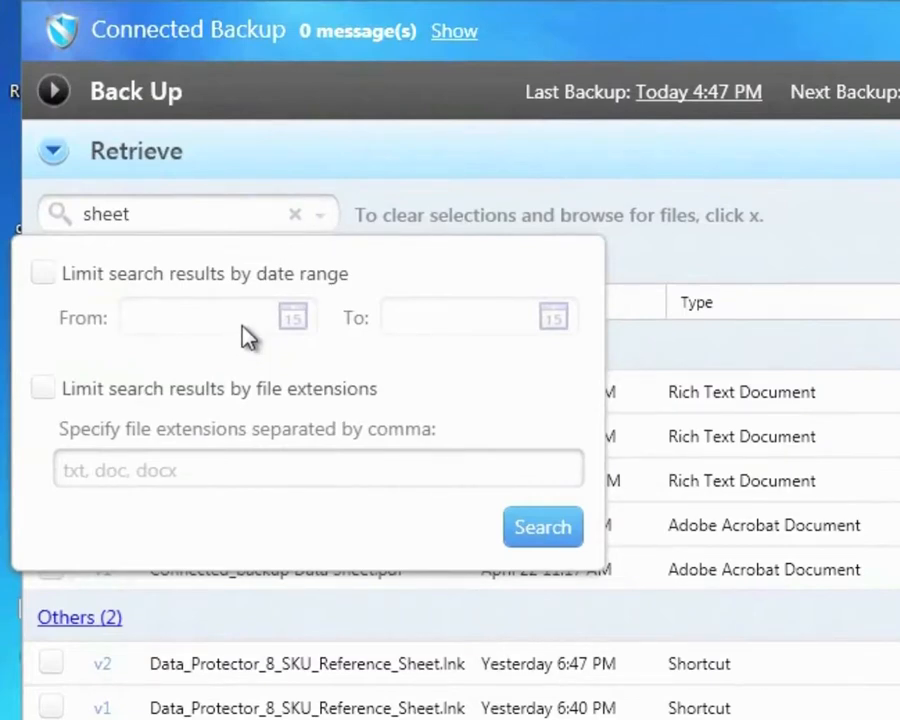
mouse_move(252, 398)
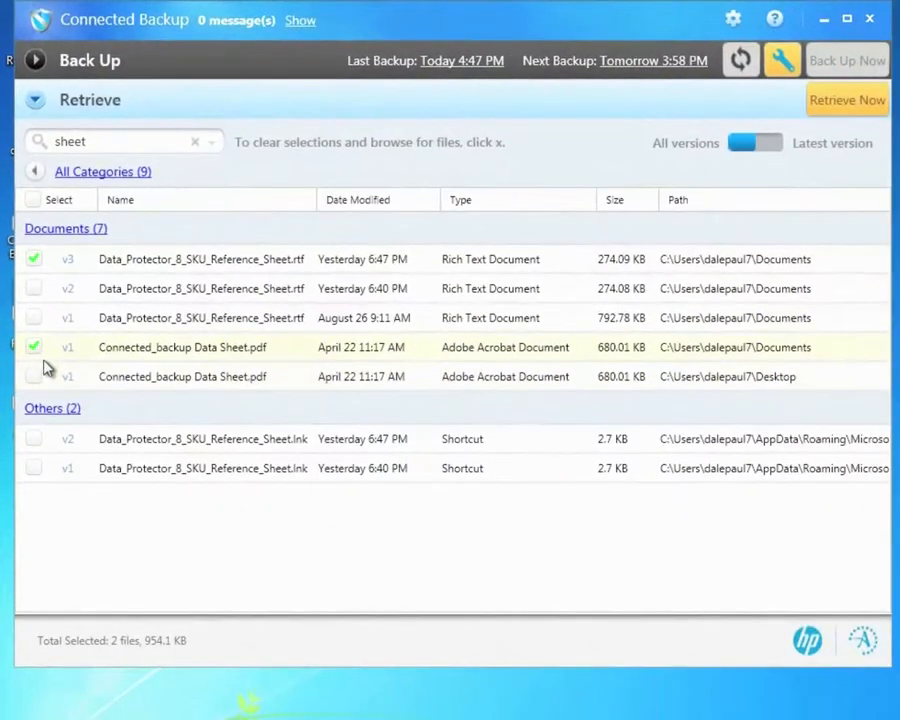
Step: Retrieve the two selected files (954.1 KB) into the Documents folder
left_click(846, 100)
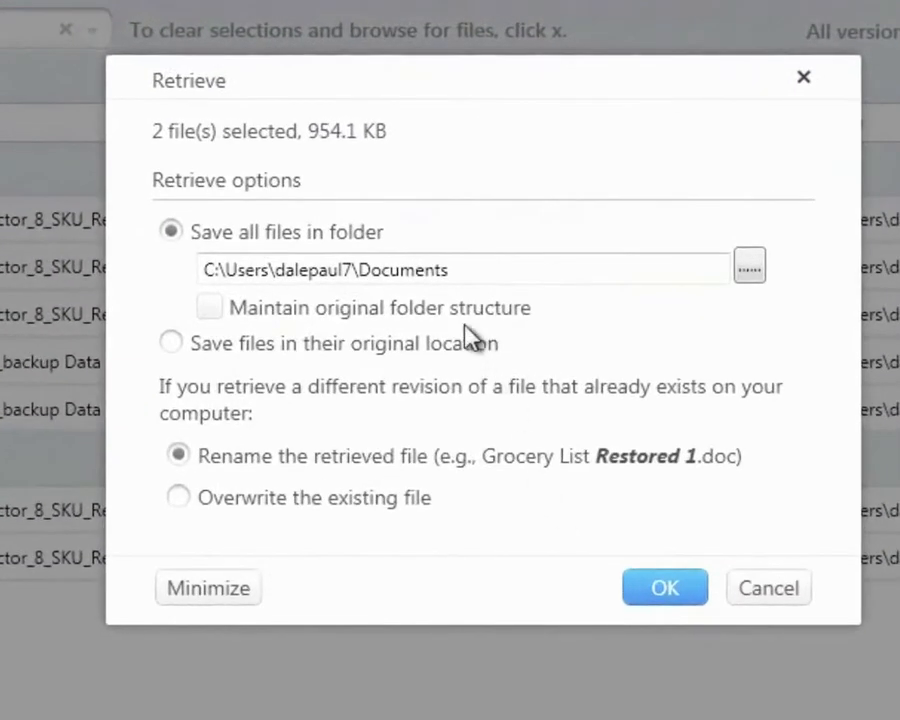
left_click(448, 270)
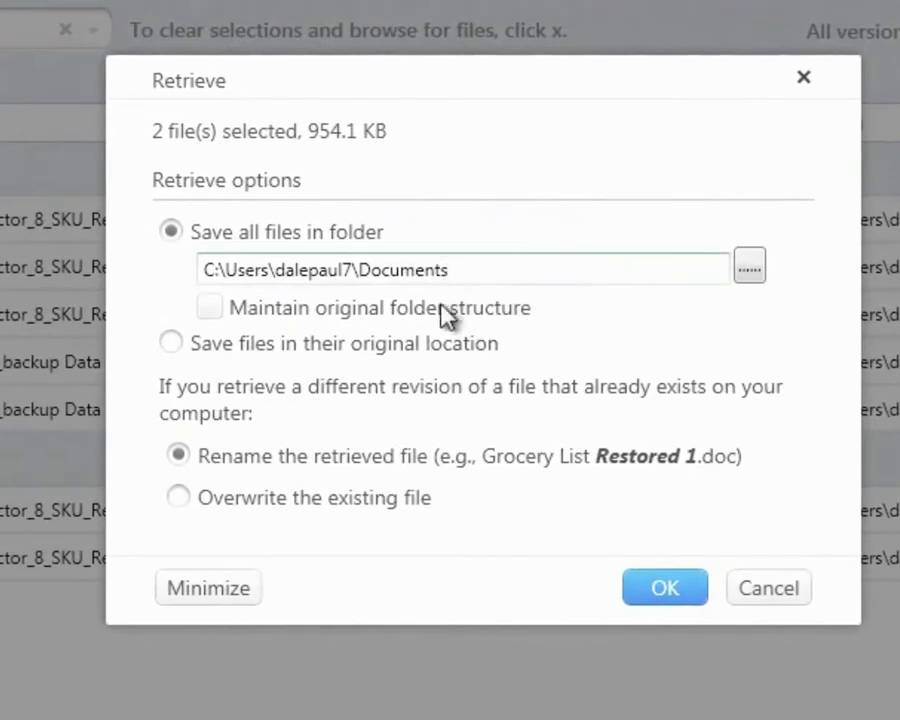
mouse_move(444, 364)
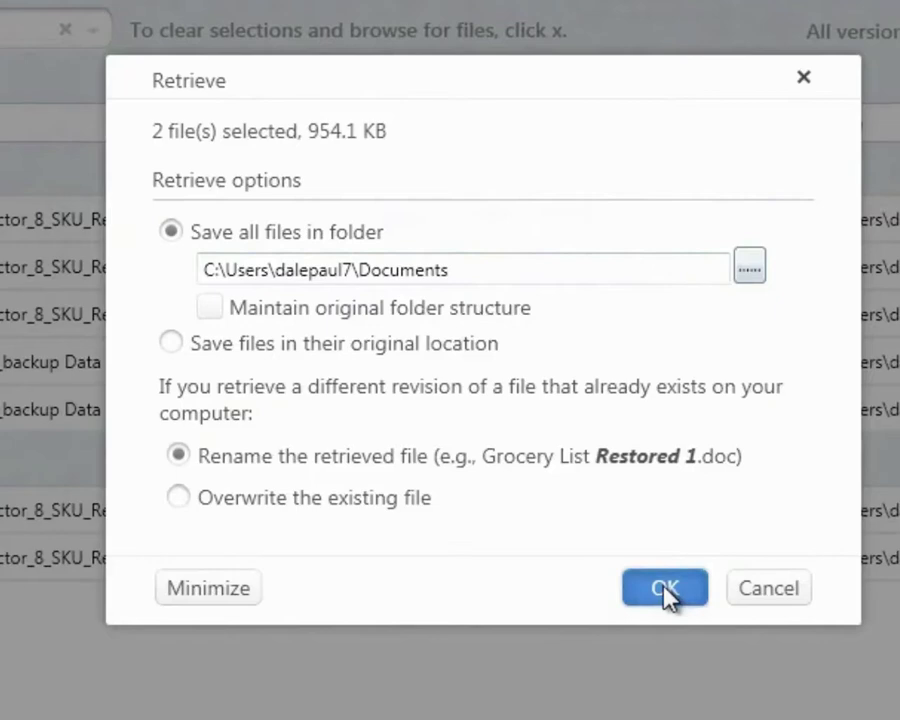
left_click(664, 588)
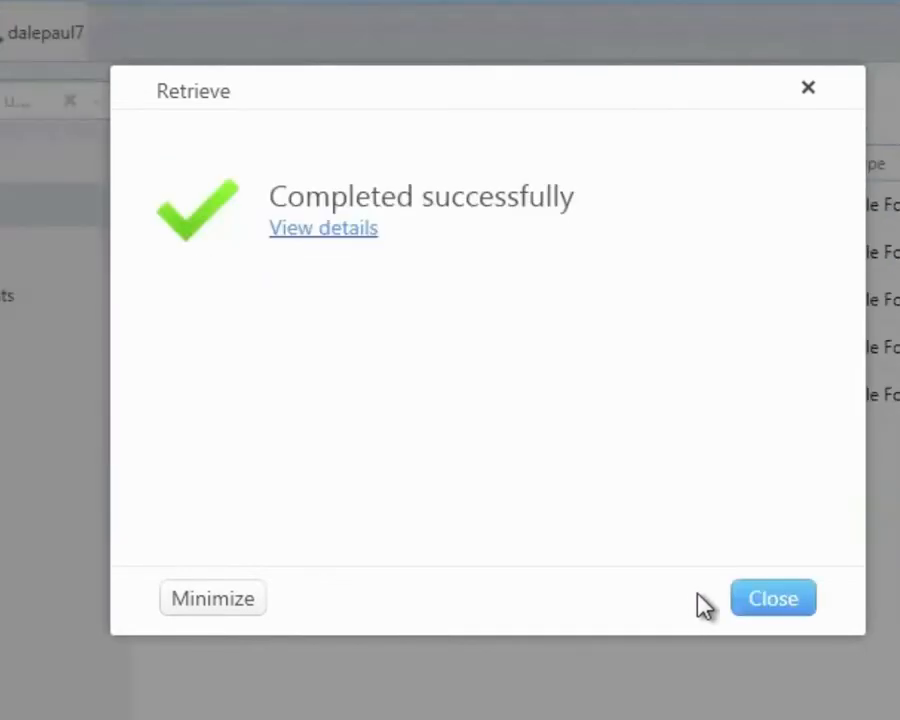
Step: Dismiss the Retrieve completed notice, returning to the desktop
left_click(772, 598)
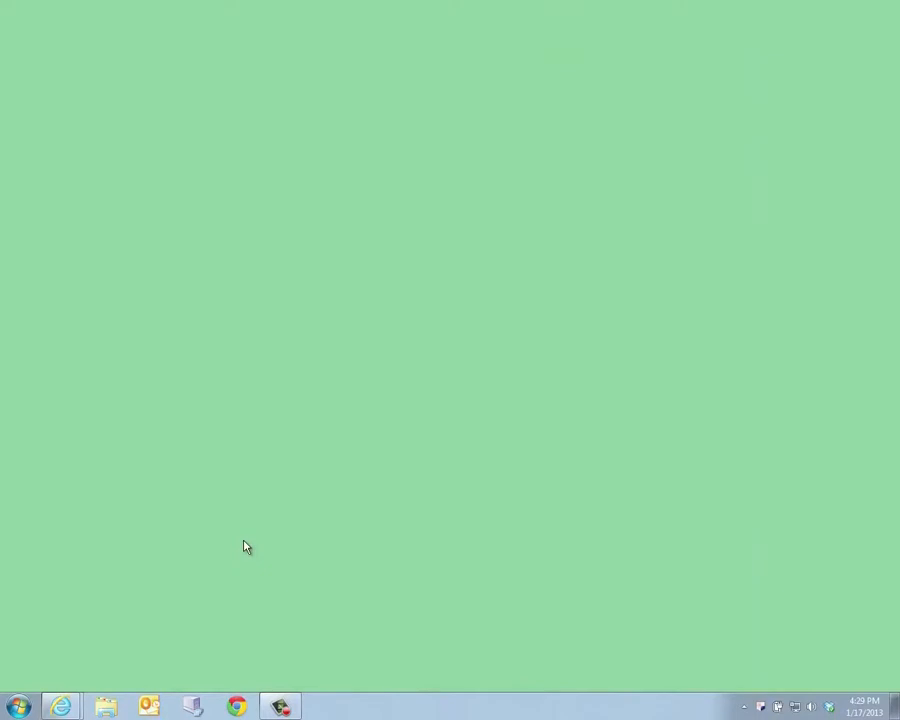
mouse_move(240, 544)
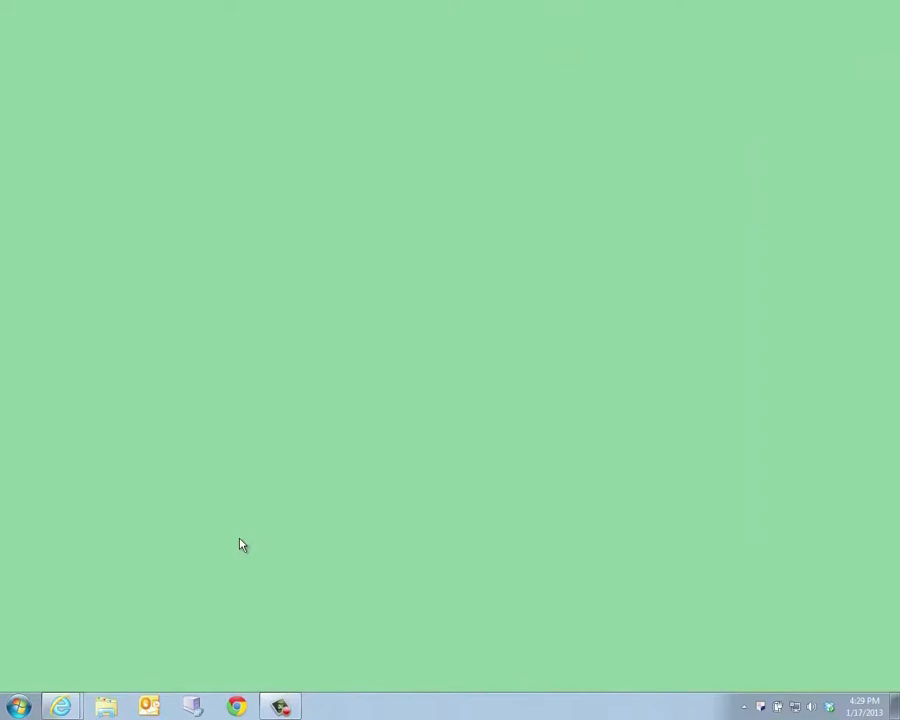
mouse_move(72, 680)
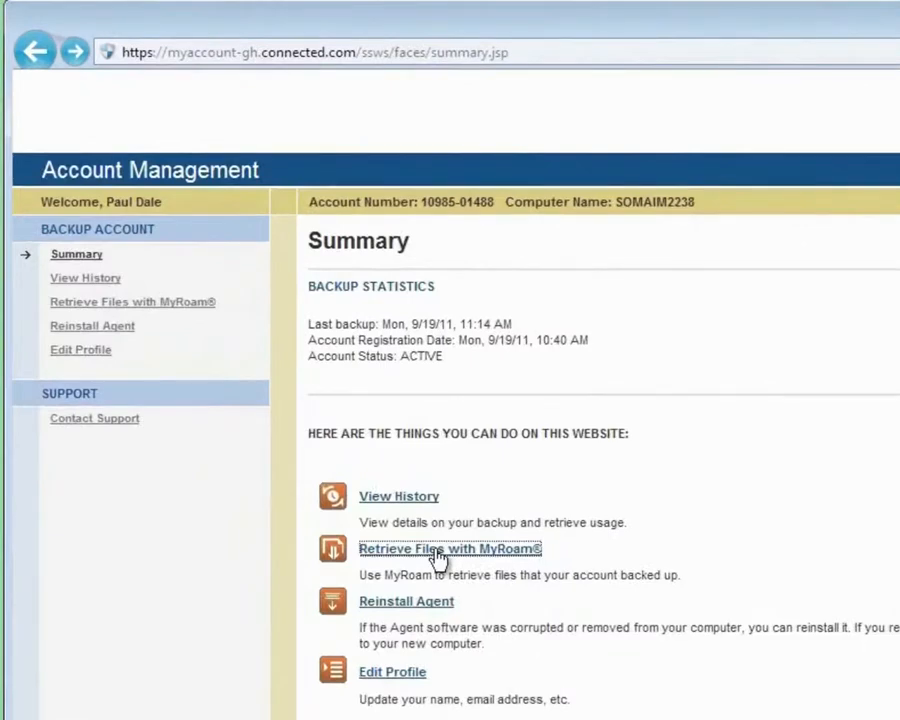
Step: In MyRoam retrieval, expand the backed-up C:\ drive and bring up the Find panel
left_click(448, 548)
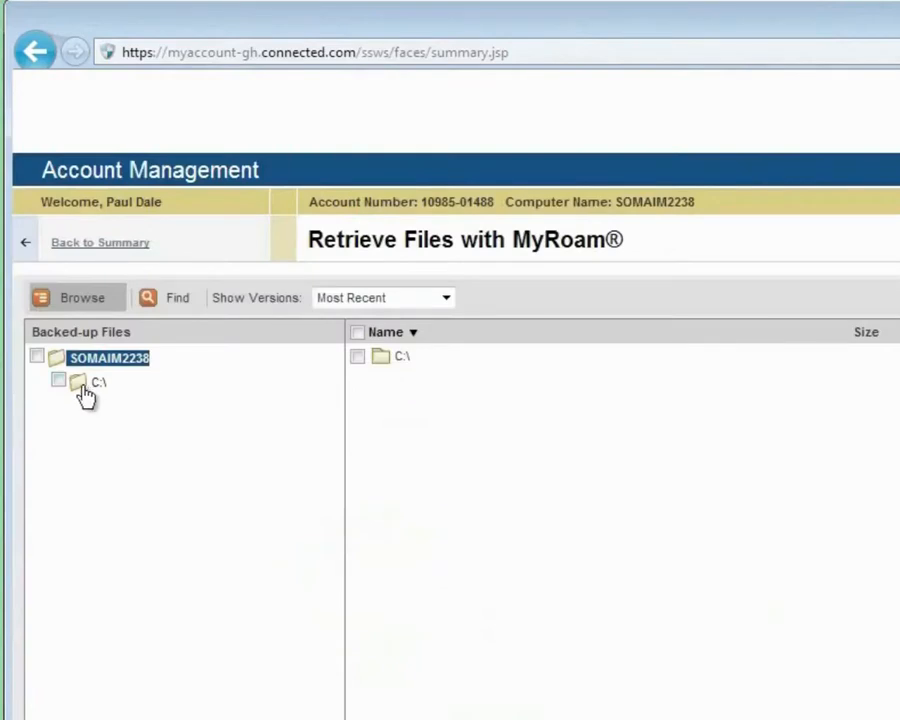
left_click(80, 384)
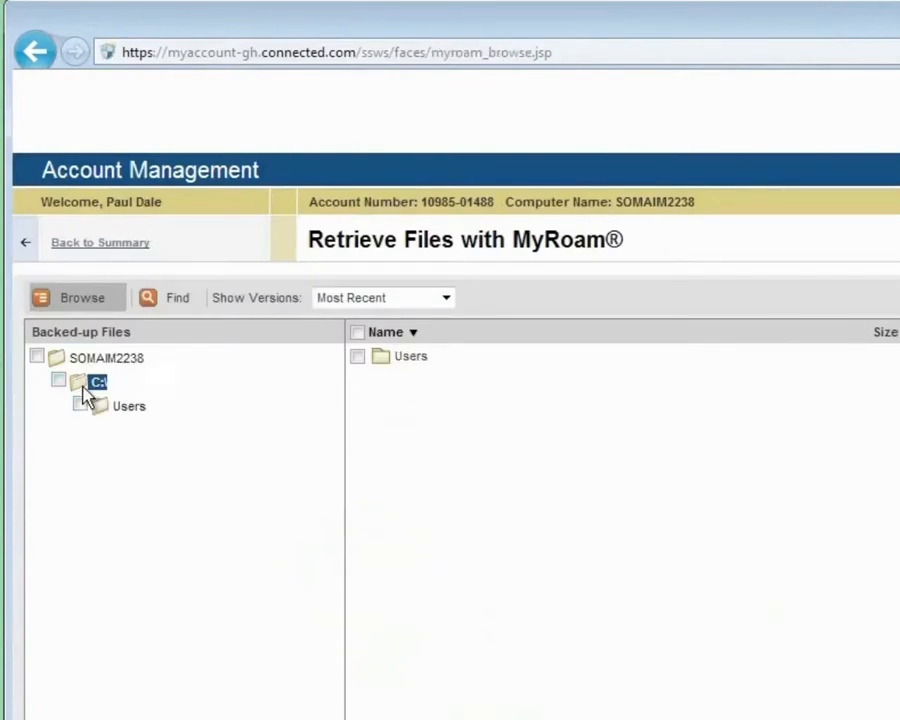
left_click(168, 296)
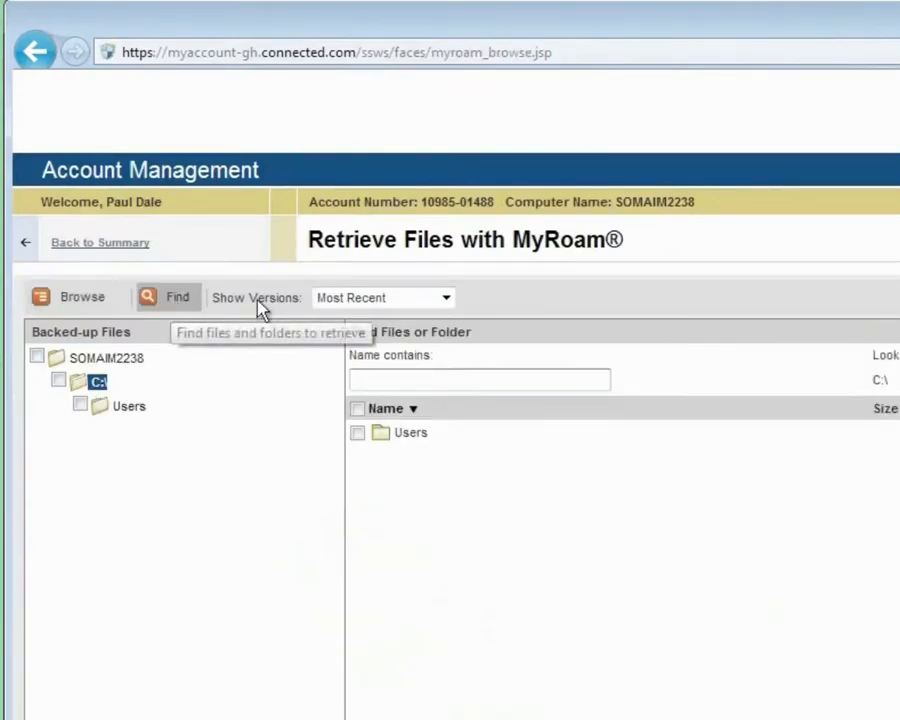
Step: Close the Account Management browser window back to the desktop
left_click(444, 296)
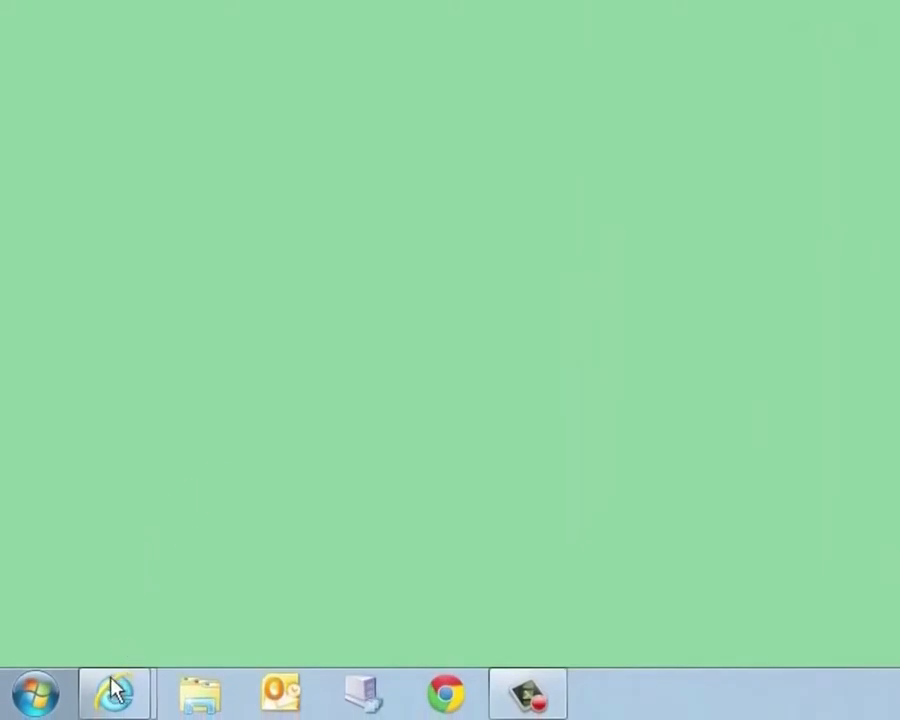
Step: Launch Internet Explorer for the Support Center site with Configurations expanded
left_click(112, 692)
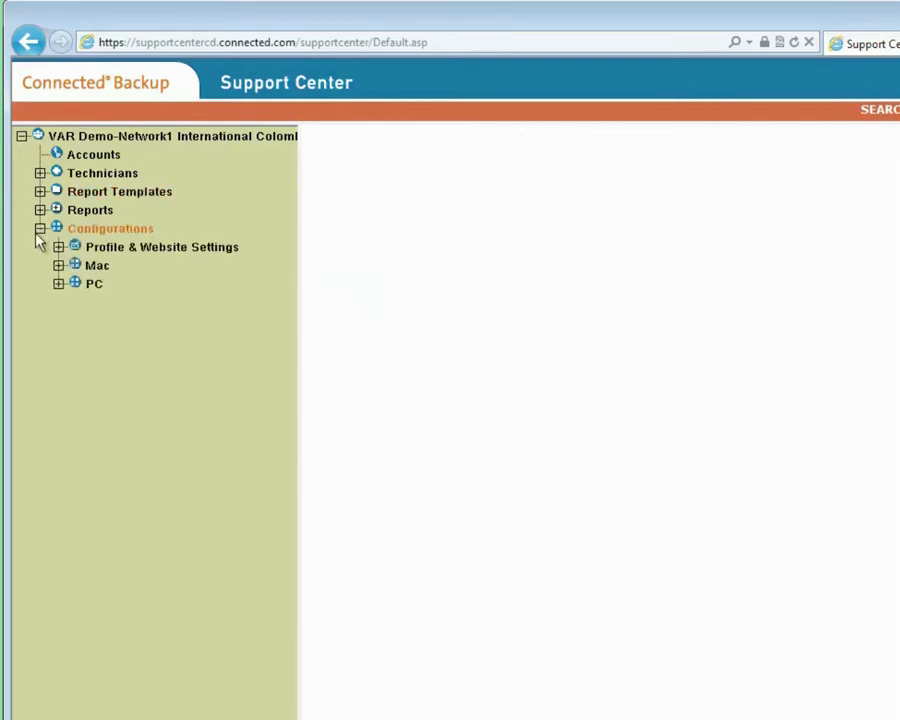
Step: Expand the PC node to show the PC Configurations Summary page
left_click(110, 228)
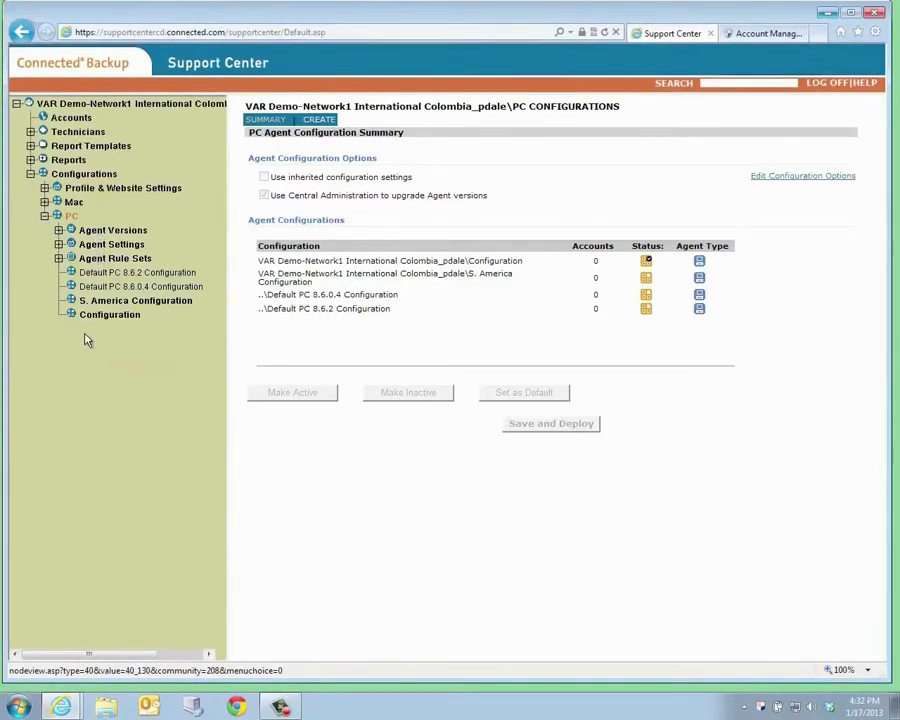
mouse_move(84, 396)
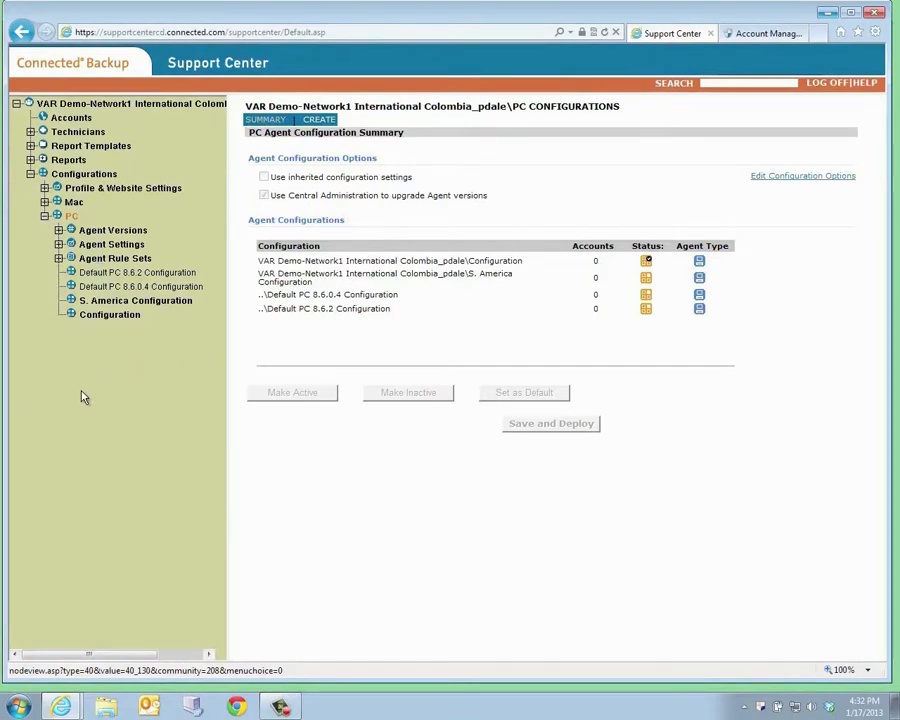
mouse_move(72, 384)
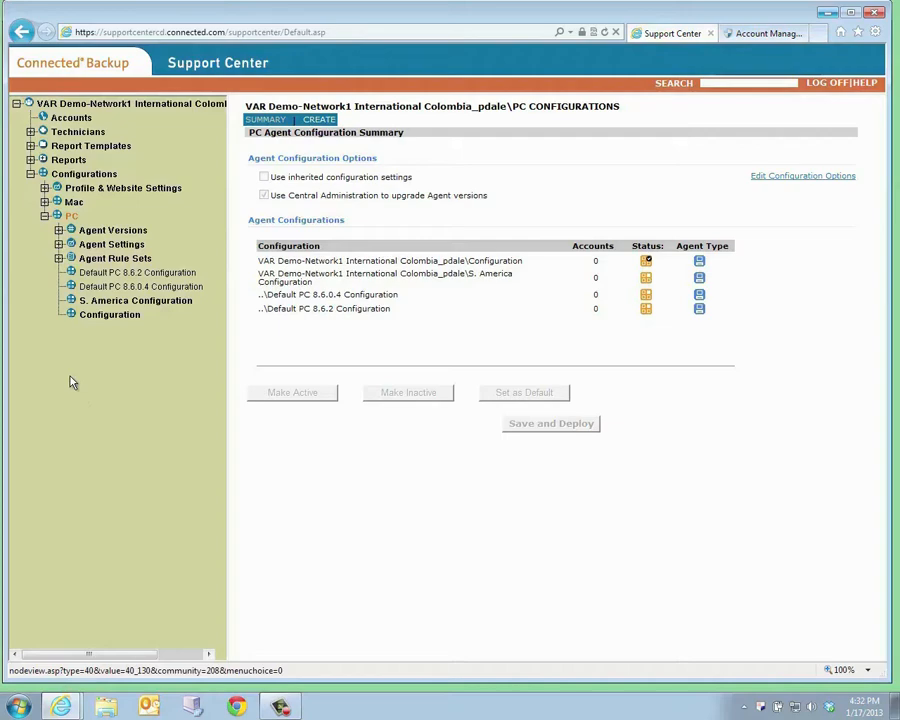
Step: View a PC agent settings profile with its file scan, backup limit and permission options
left_click(112, 244)
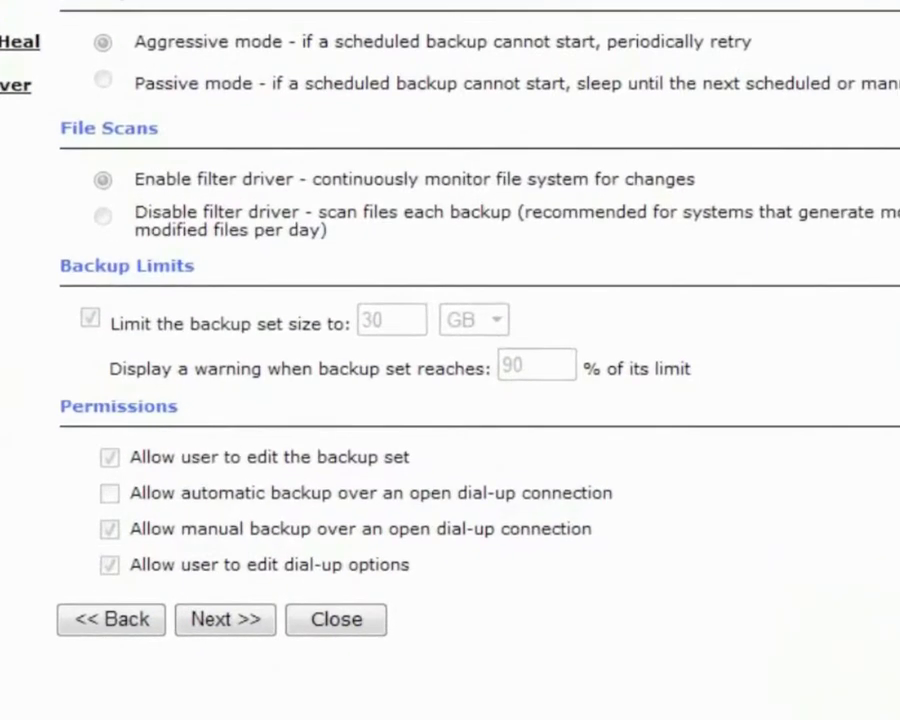
mouse_move(10, 376)
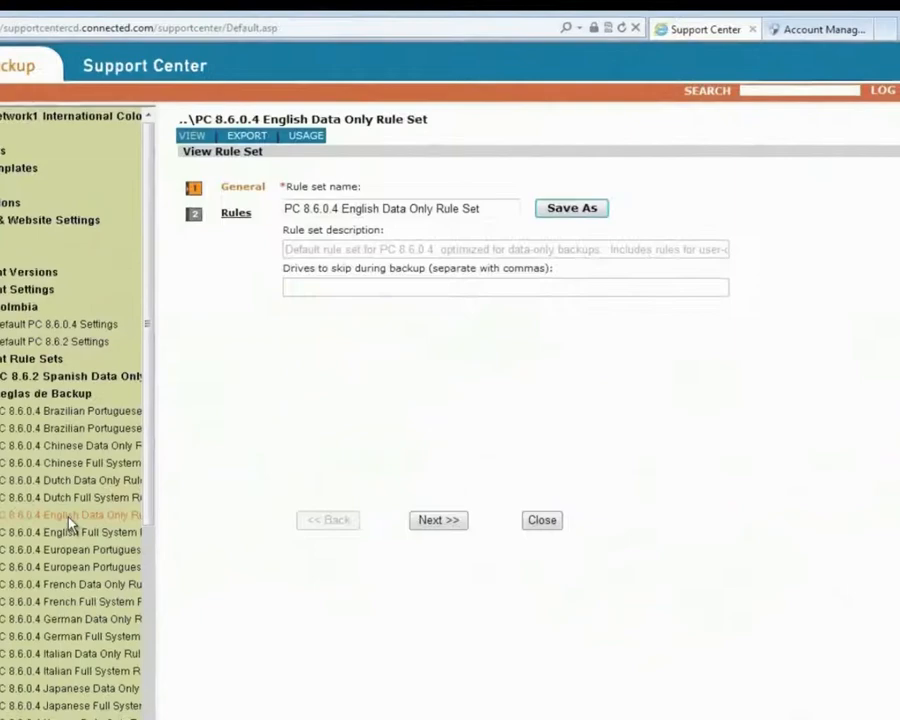
Step: Show the English Data Only rule set's Locked Rules list of built-in exclusions
left_click(236, 212)
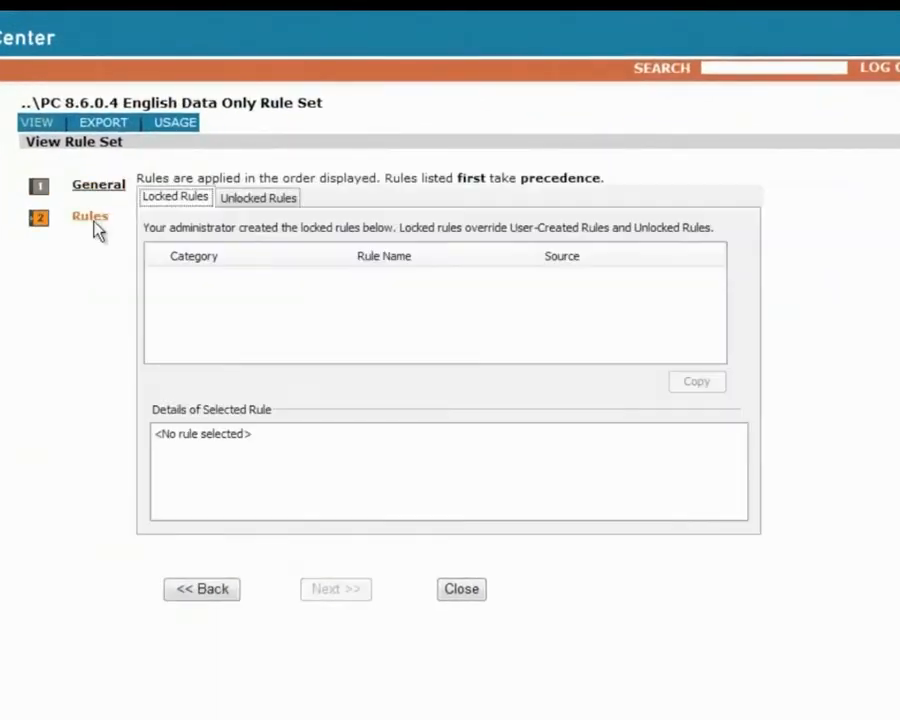
left_click(90, 216)
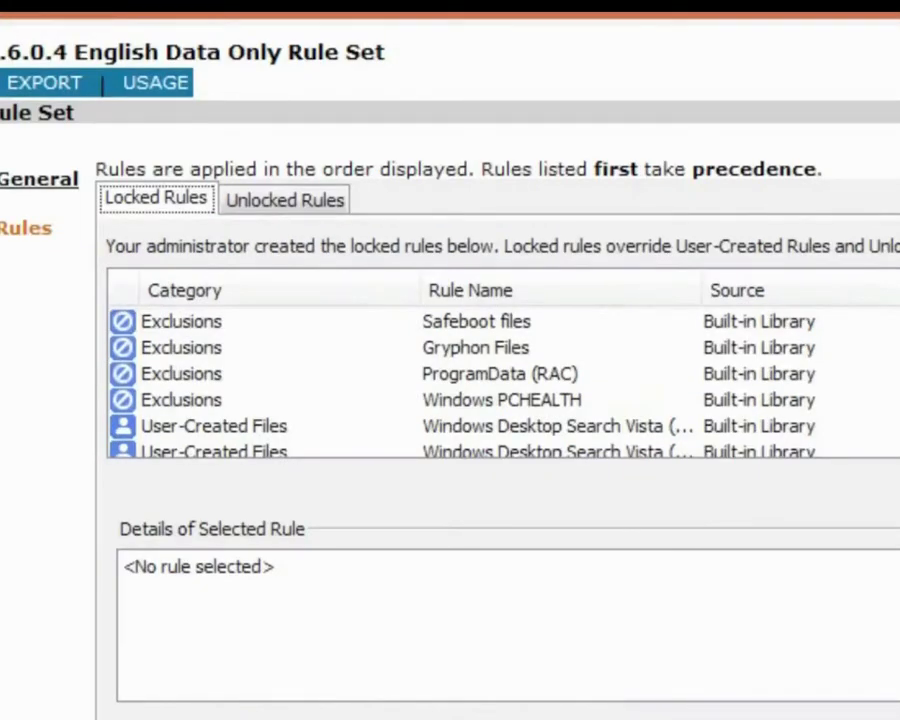
Step: View the locked EXTENSIONS: Multimedia (Audio) rule's details listing MP3 and WAV types
scroll("down", 3)
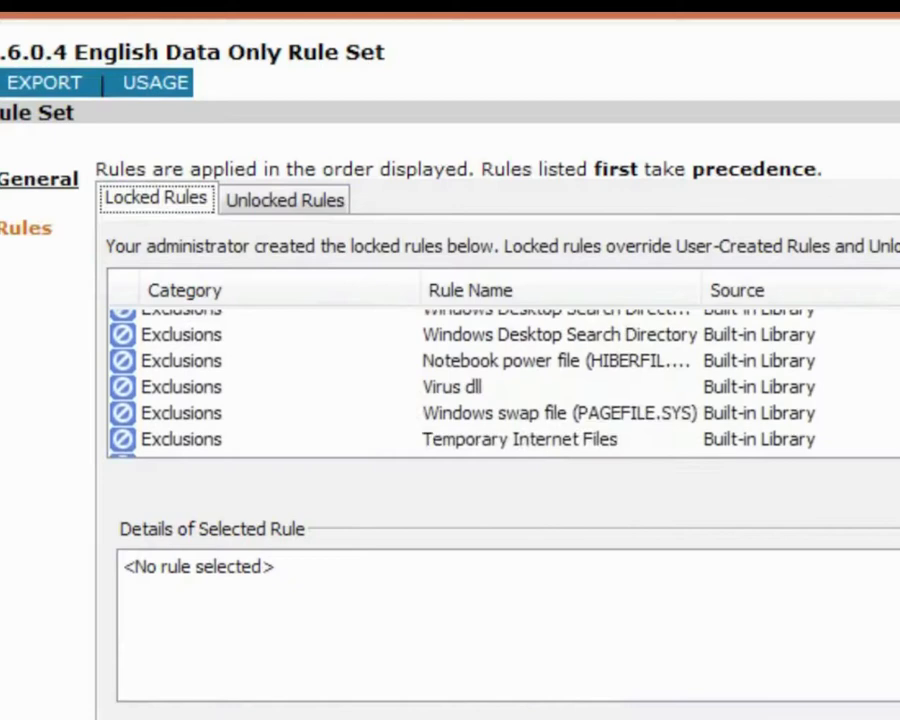
left_click(560, 390)
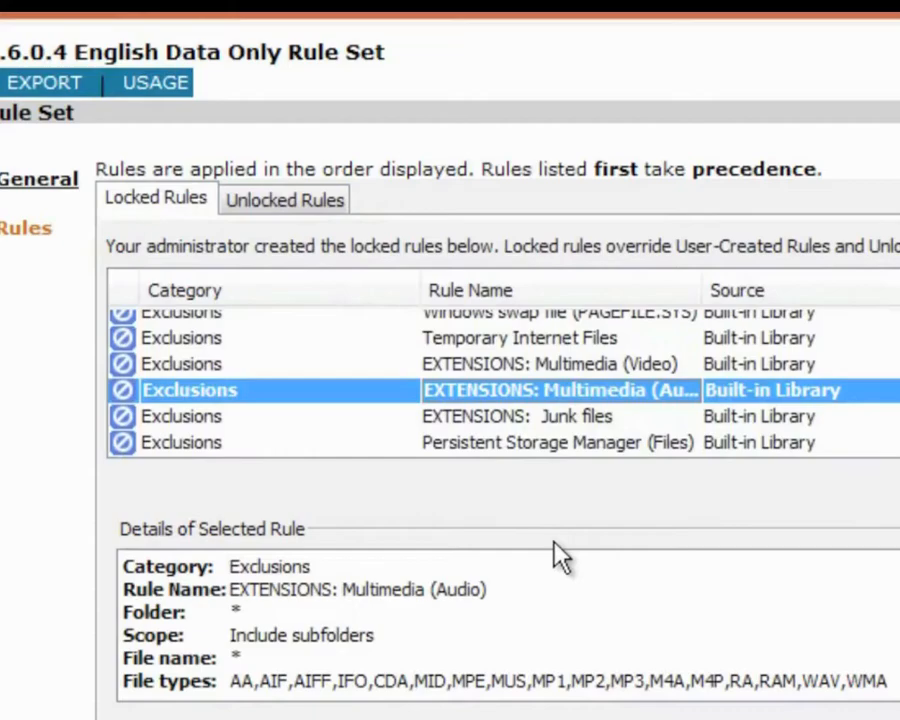
mouse_move(564, 608)
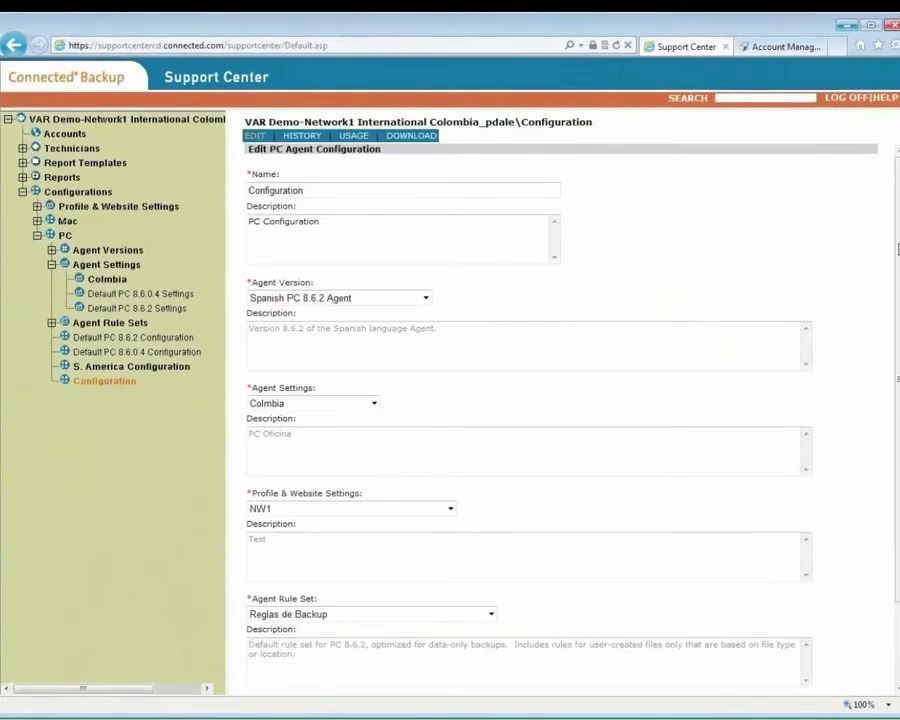
Step: Scroll the Edit PC Agent Configuration page down to Configuration ID 130 and the registration URL
scroll("down", 3)
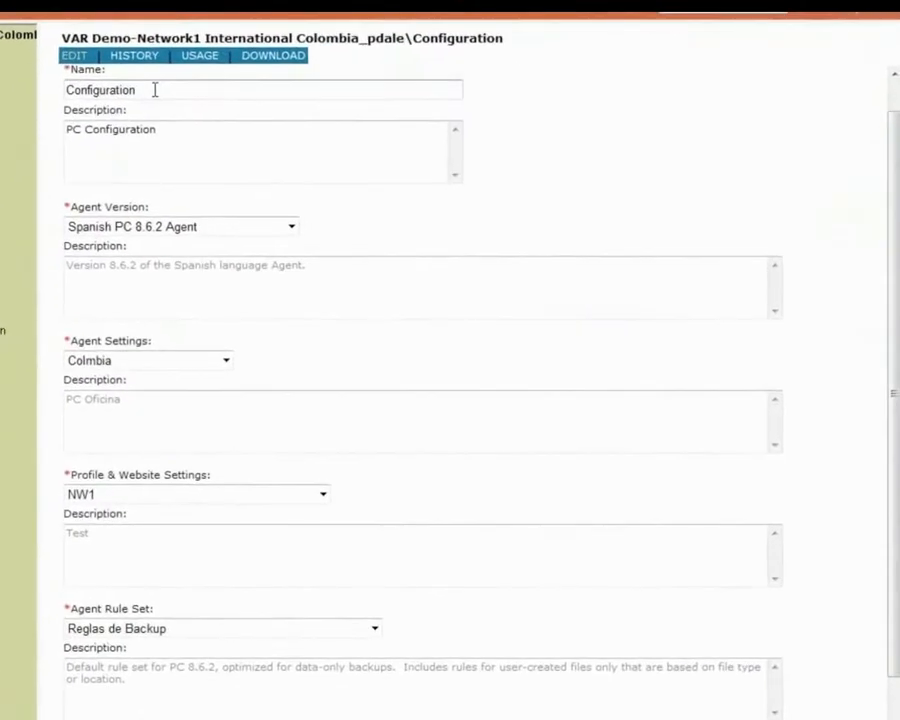
mouse_move(160, 150)
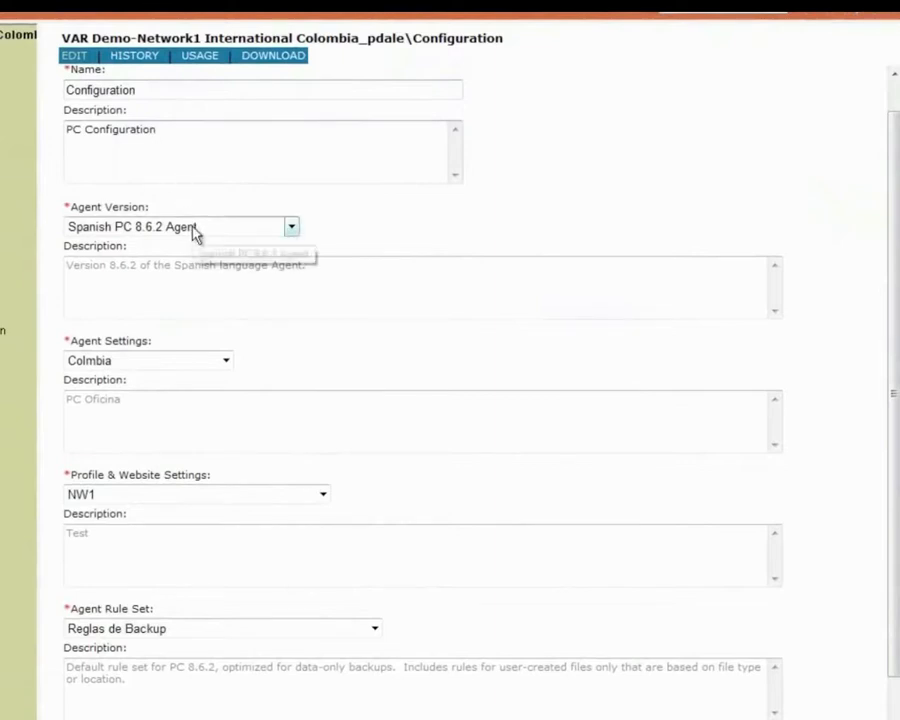
mouse_move(290, 240)
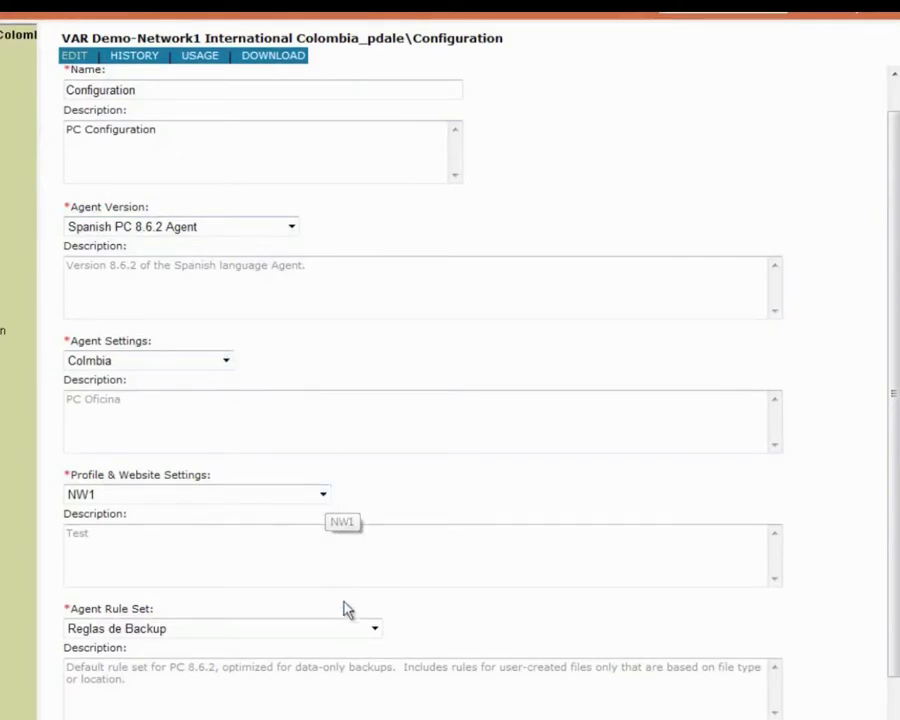
mouse_move(466, 624)
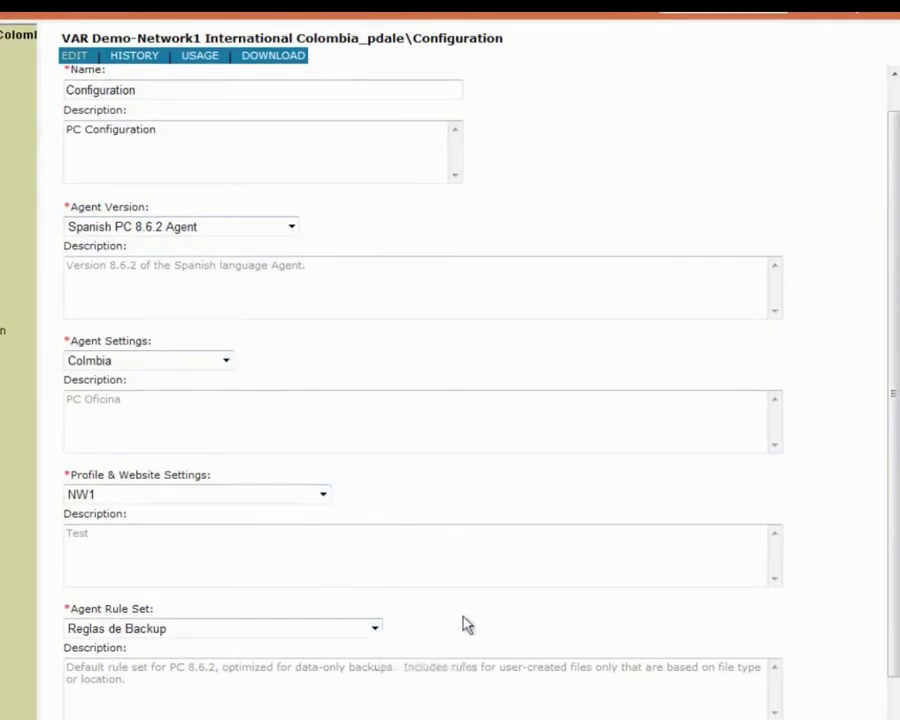
scroll("down", 3)
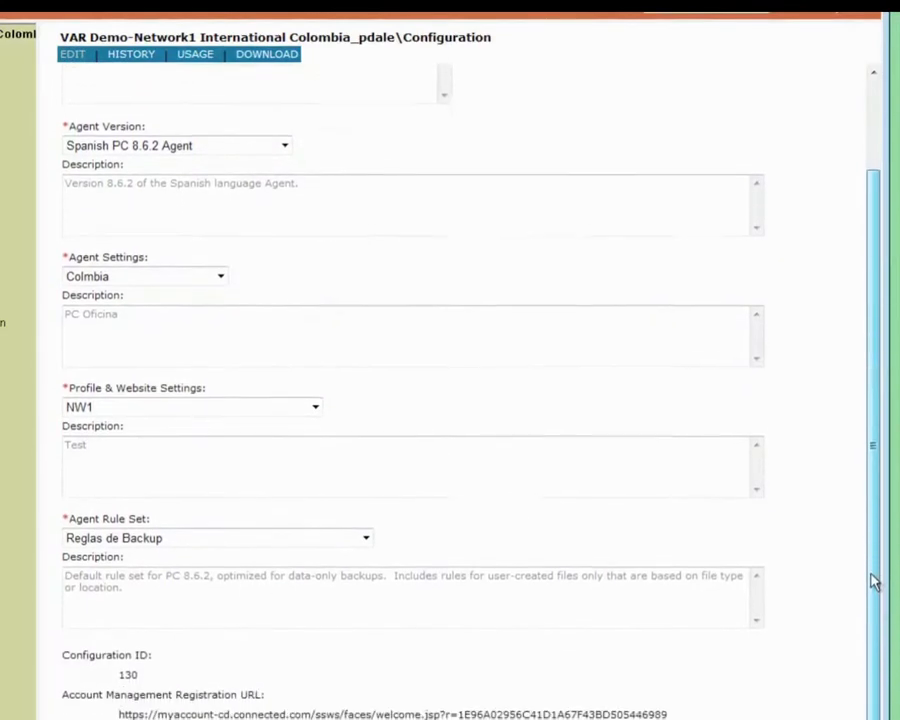
scroll("down", 3)
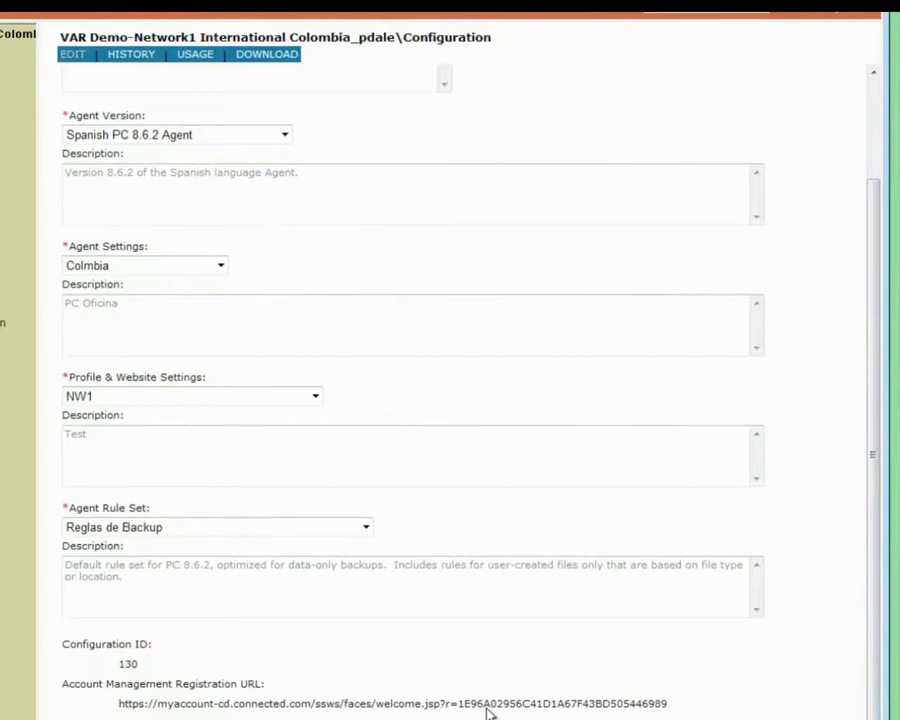
mouse_move(872, 680)
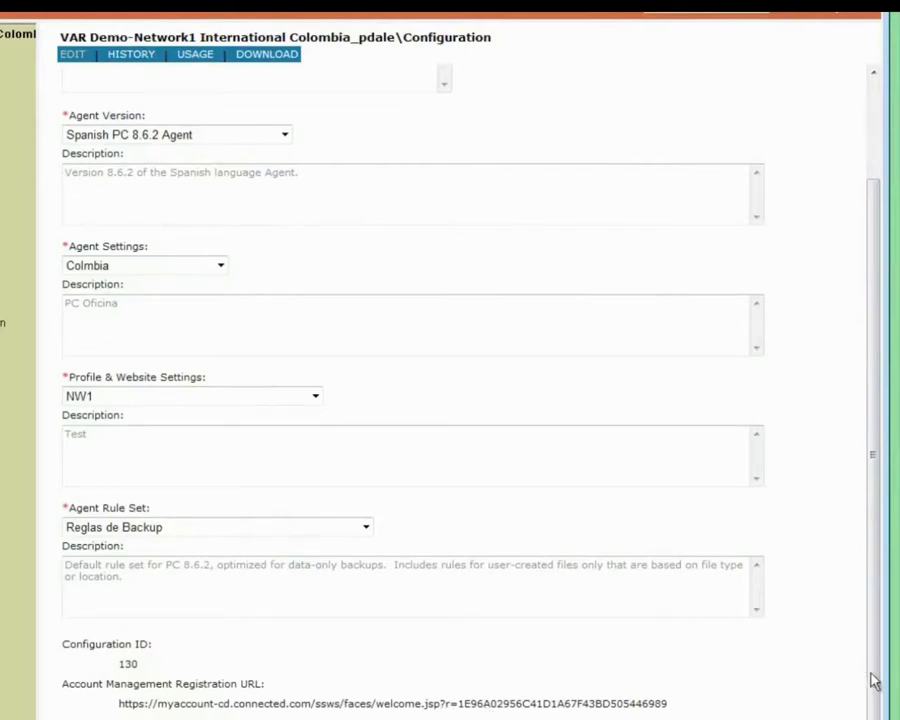